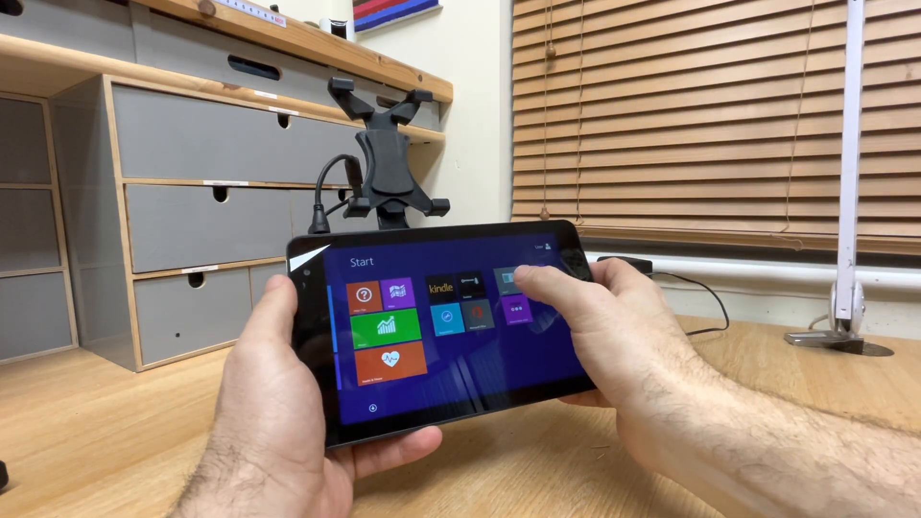
Step: Launch the camera app from its Start screen tile, showing its settings panel and preview
left_click(516, 287)
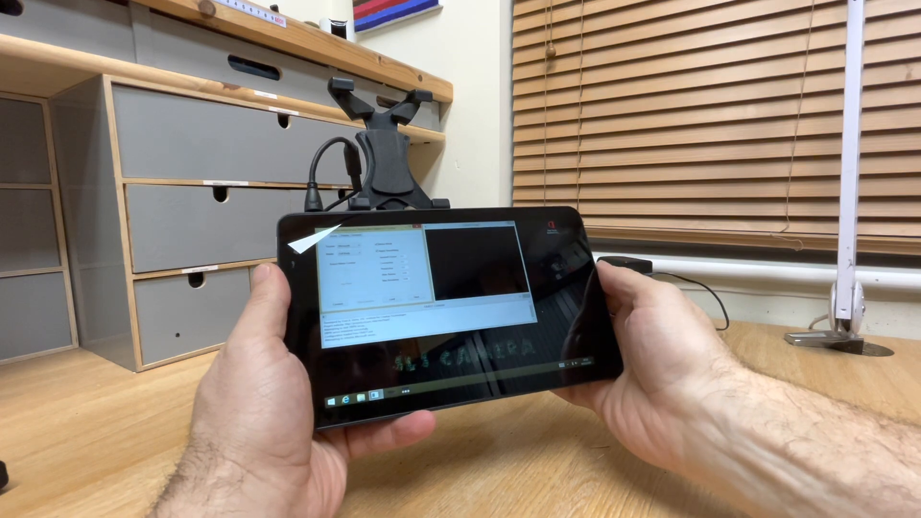